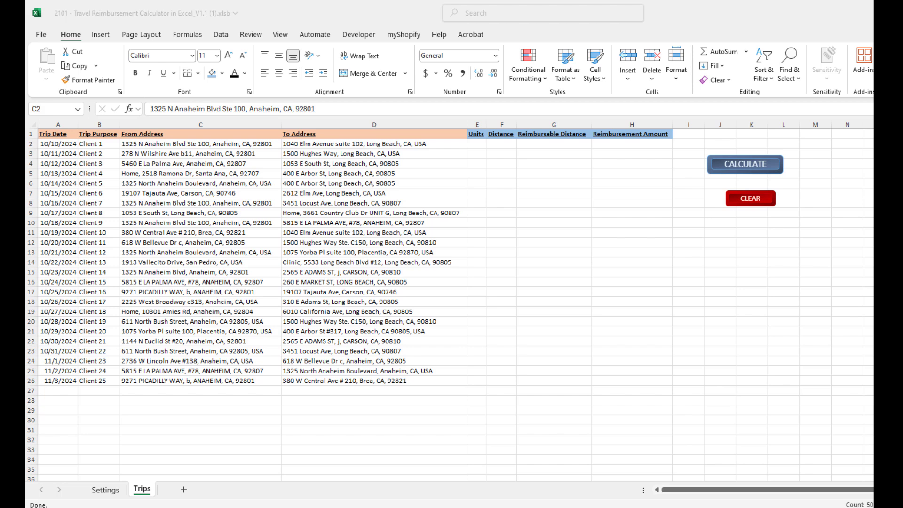
{"action": "mouse_move", "coordinate": [451, 208]}
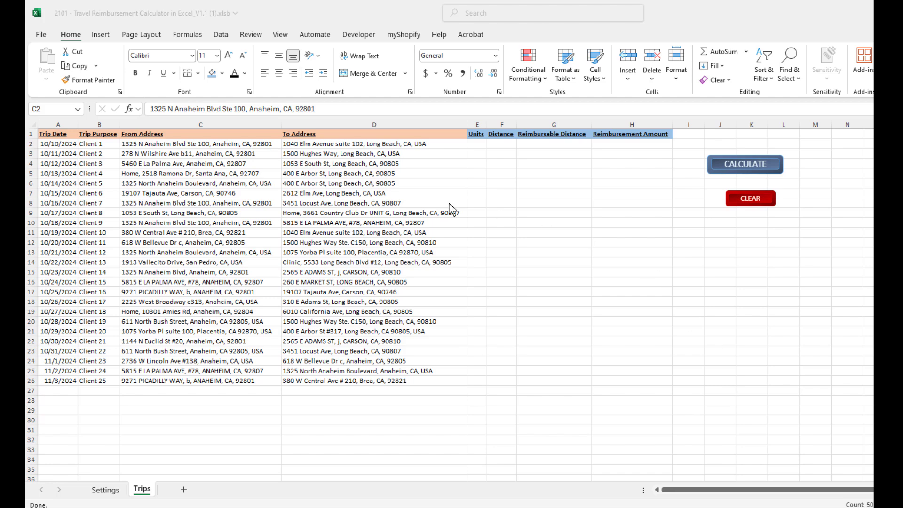
Step: Review the Settings sheet and the Trips sheet's date, purpose and address columns
{"action": "left_click", "coordinate": [105, 489]}
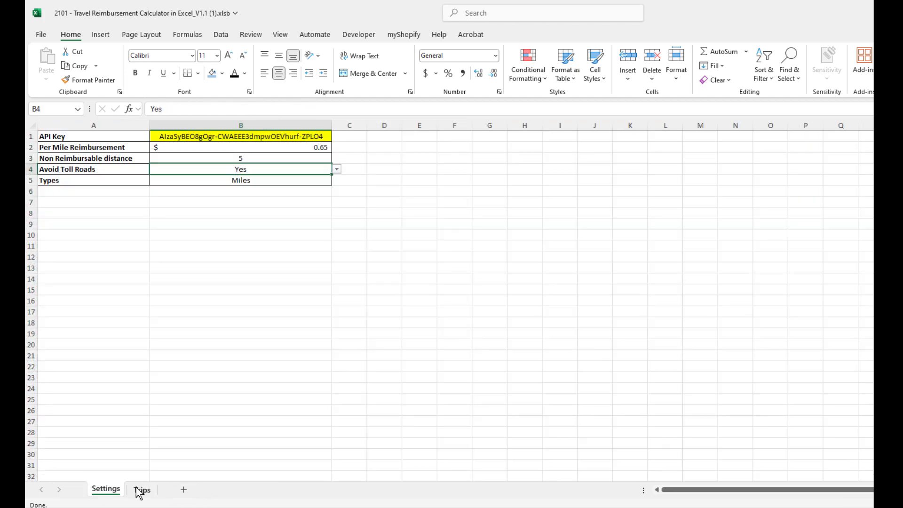
{"action": "left_click", "coordinate": [142, 490]}
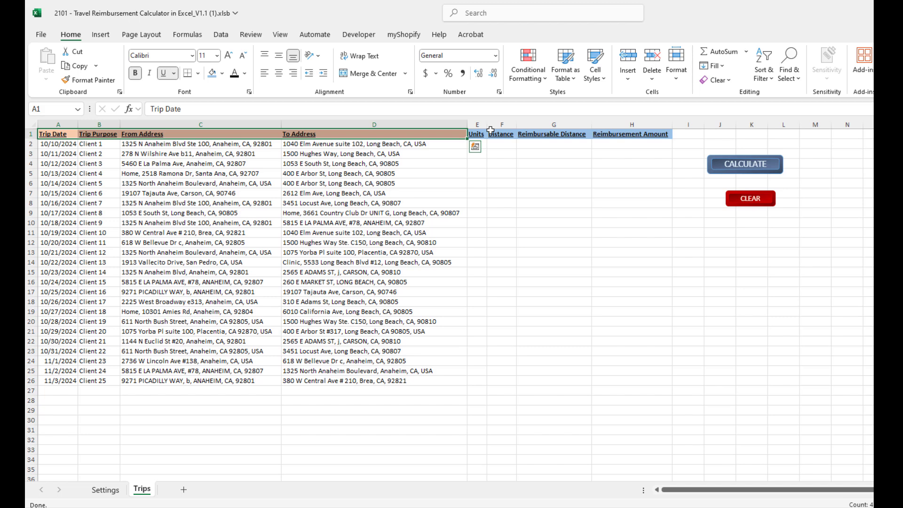
{"action": "left_click", "coordinate": [475, 134]}
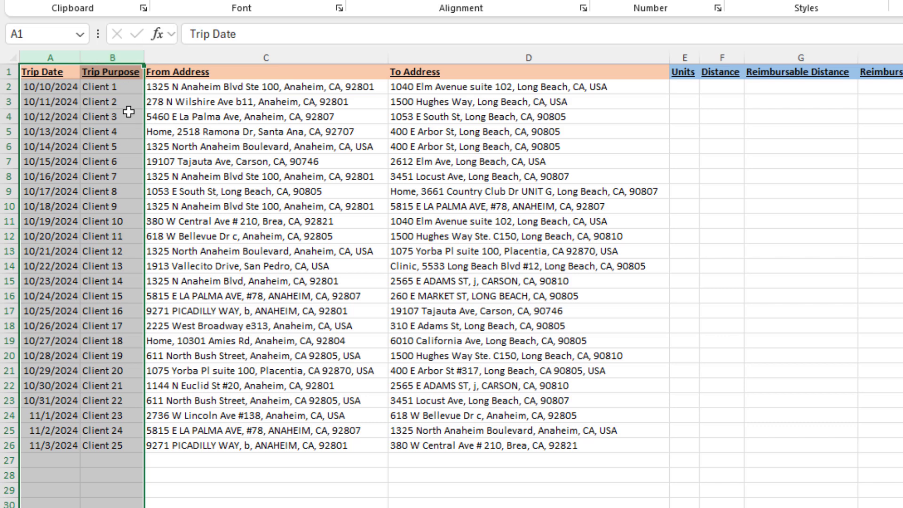
{"action": "left_click", "coordinate": [265, 57]}
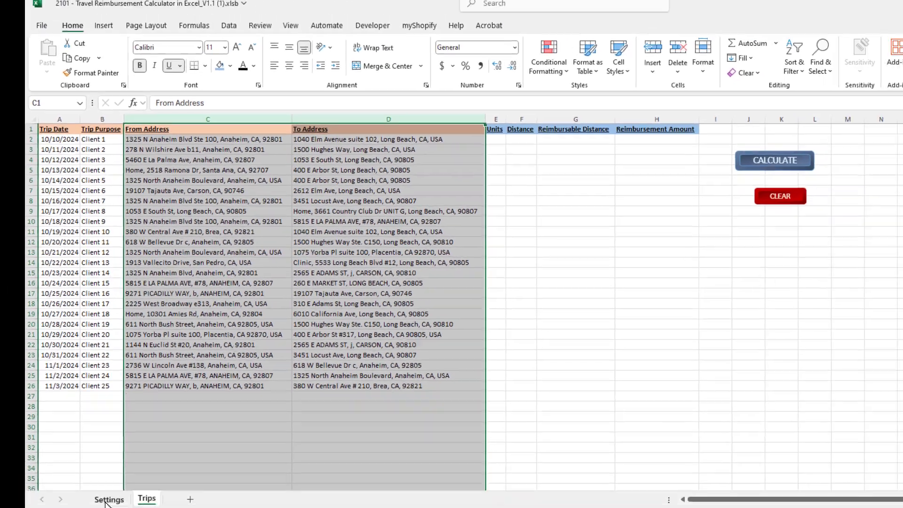
Step: Change the non-reimbursable distance on the Settings sheet from 5 to 3
{"action": "left_click", "coordinate": [108, 499]}
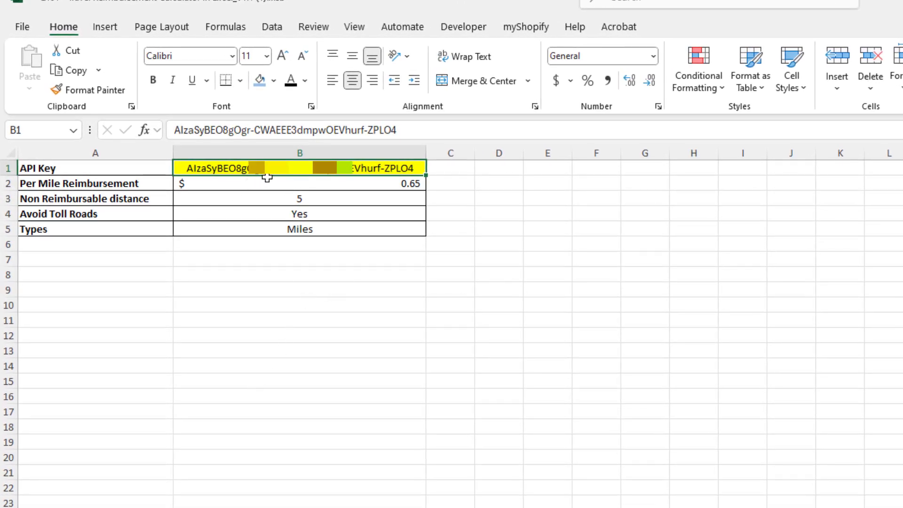
{"action": "mouse_move", "coordinate": [232, 433]}
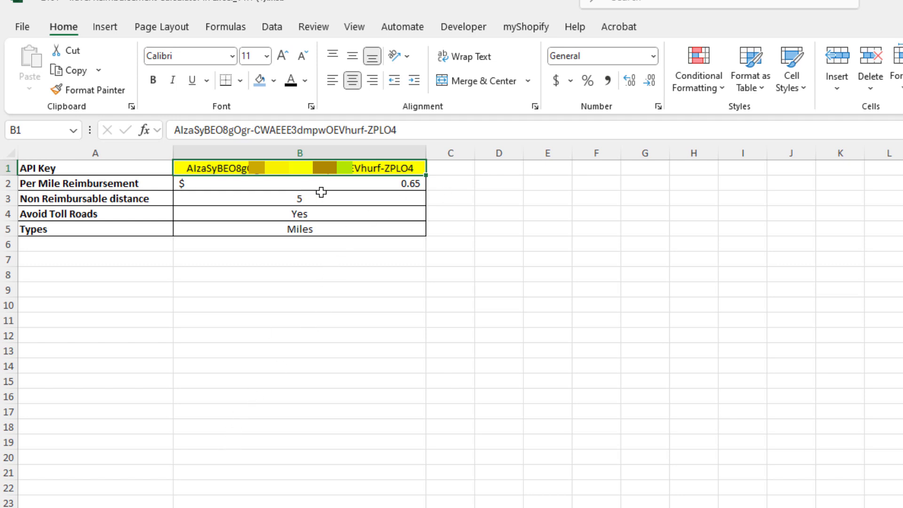
{"action": "left_click", "coordinate": [298, 183]}
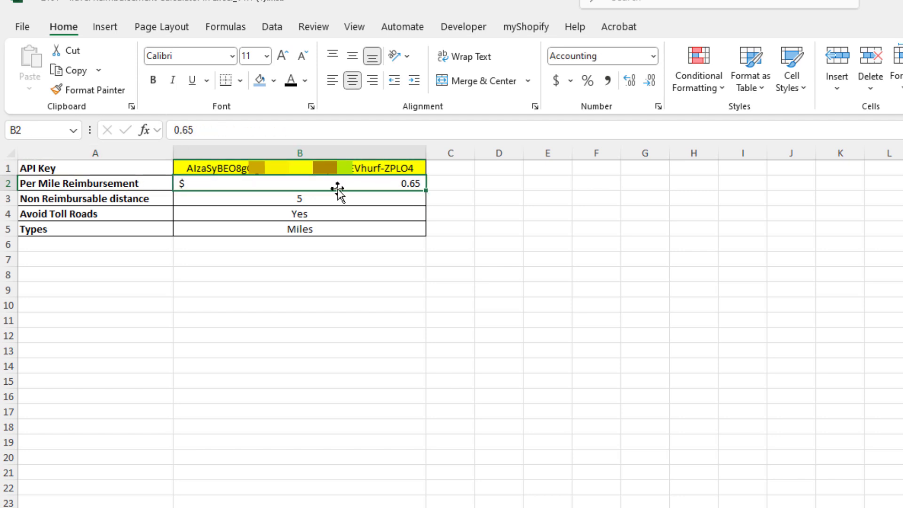
{"action": "mouse_move", "coordinate": [313, 189]}
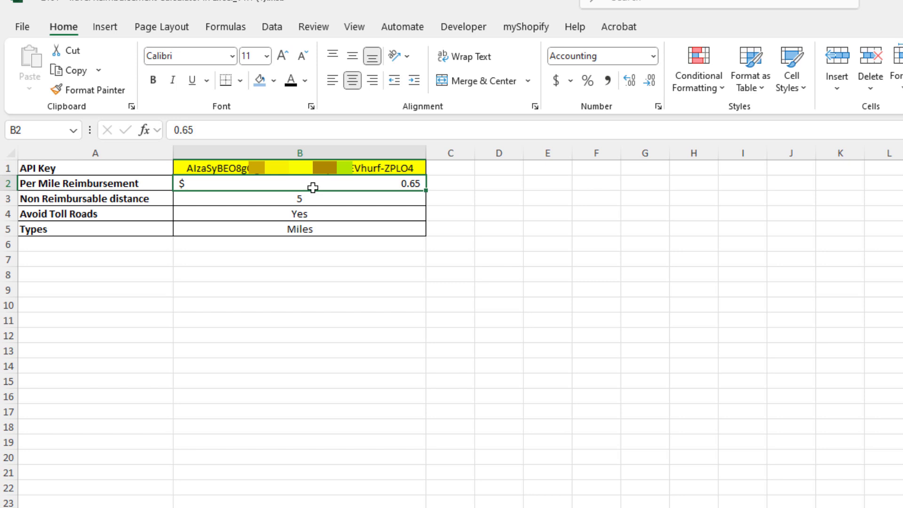
{"action": "left_click", "coordinate": [86, 198]}
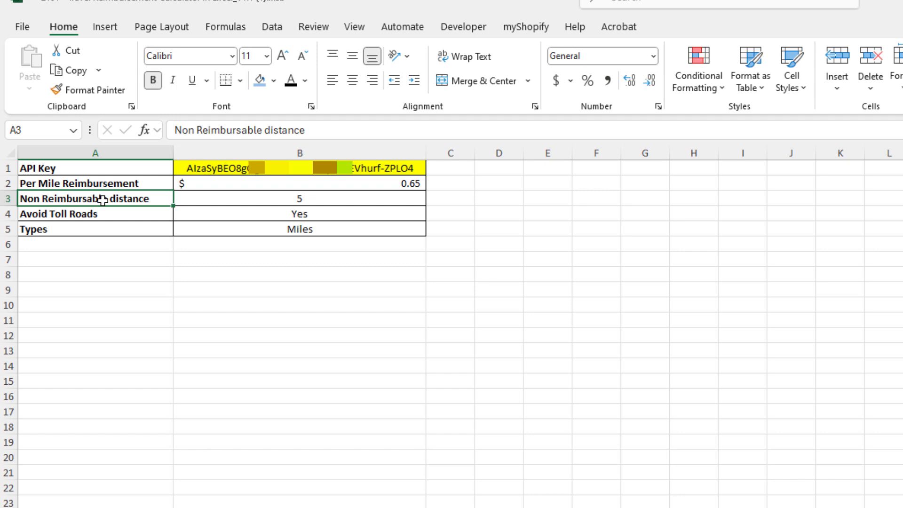
{"action": "mouse_move", "coordinate": [243, 212]}
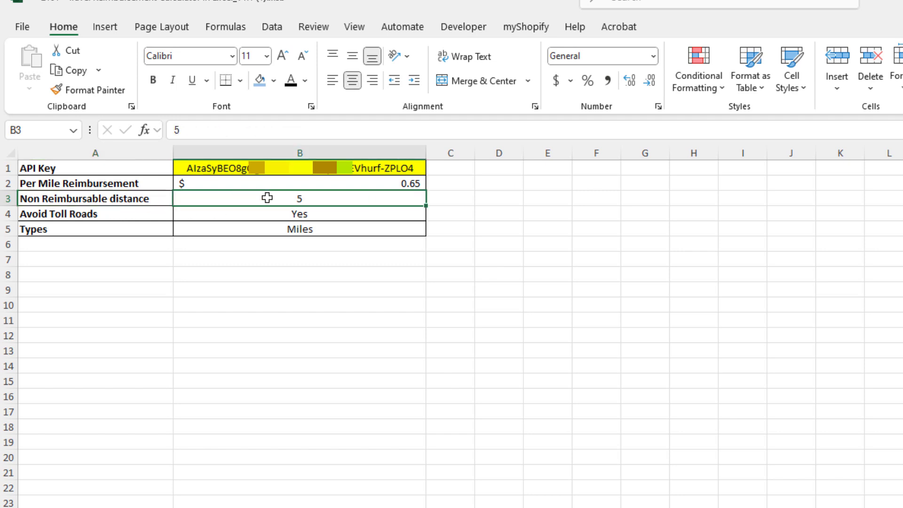
{"action": "mouse_move", "coordinate": [256, 195]}
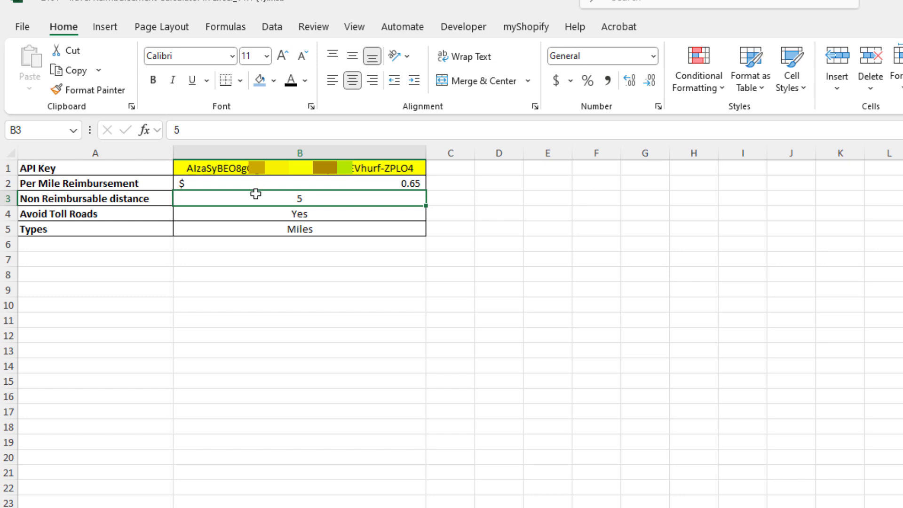
{"action": "mouse_move", "coordinate": [380, 220]}
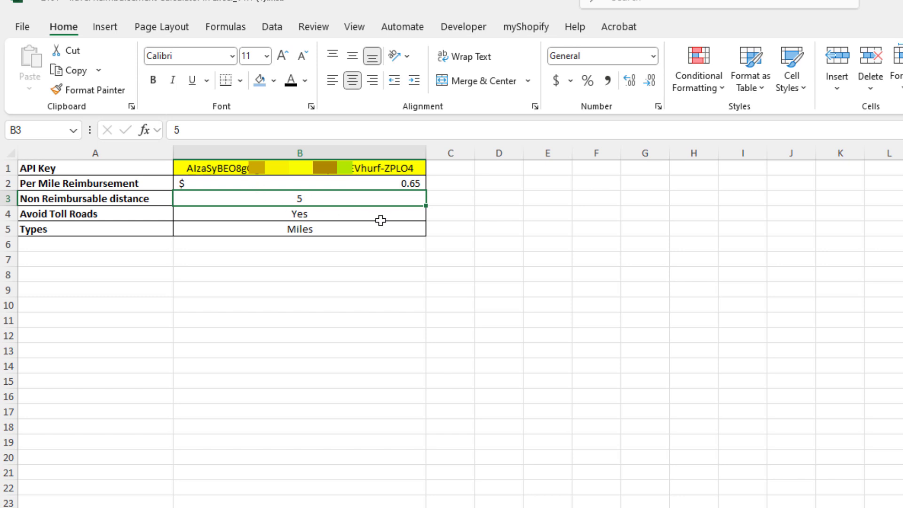
{"action": "type", "text": "0"}
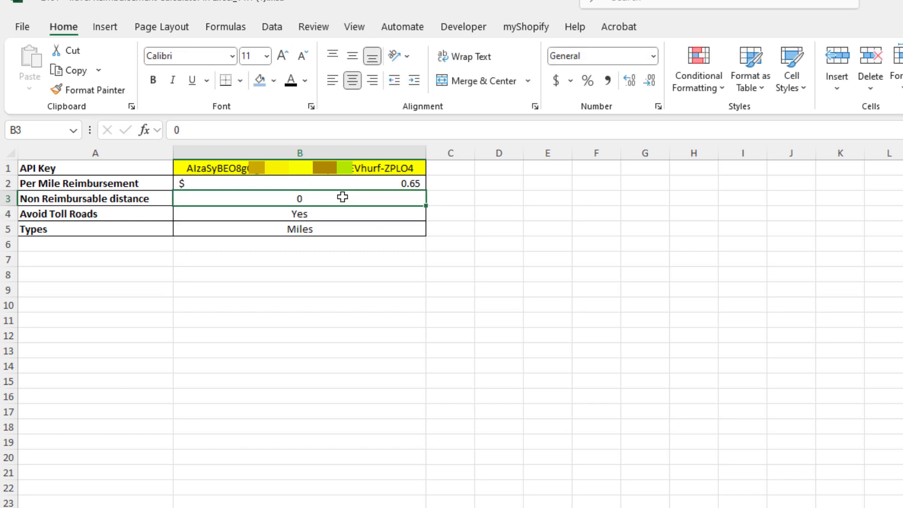
{"action": "type", "text": "3"}
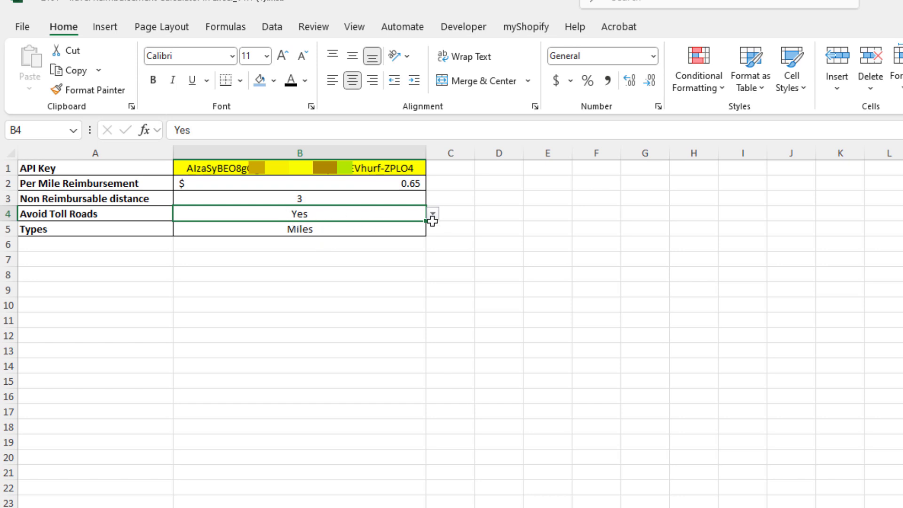
{"action": "left_click", "coordinate": [299, 229]}
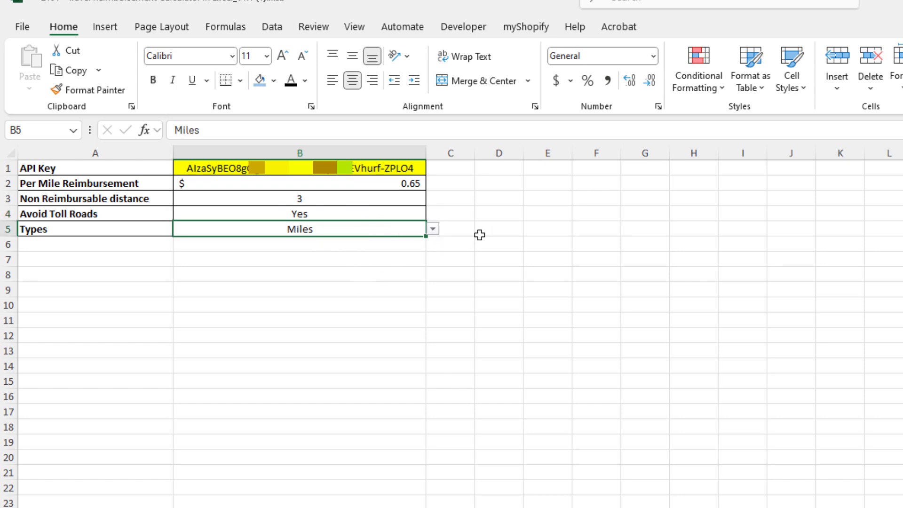
{"action": "mouse_move", "coordinate": [444, 242]}
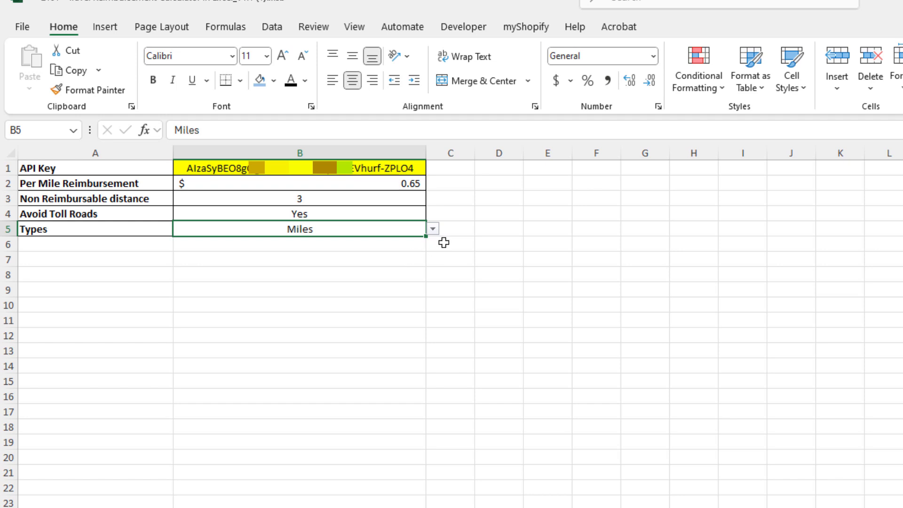
{"action": "mouse_move", "coordinate": [439, 238]}
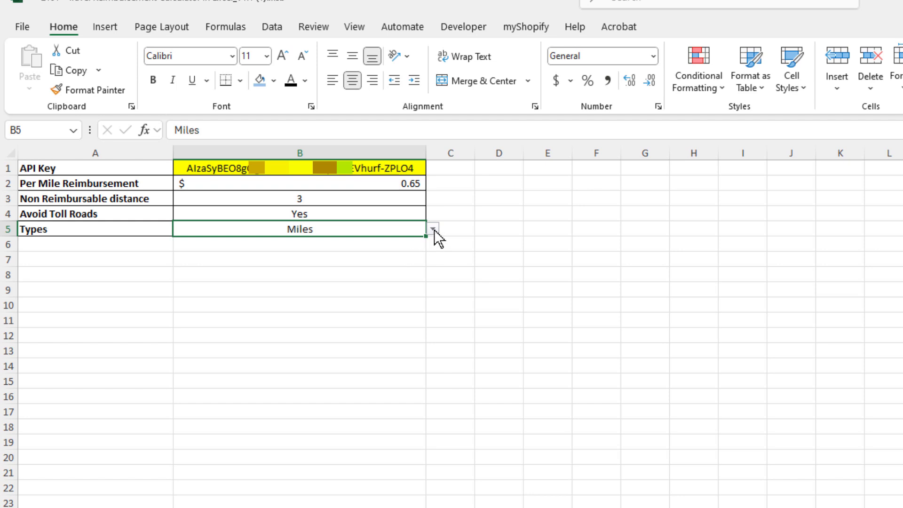
{"action": "left_click", "coordinate": [431, 228]}
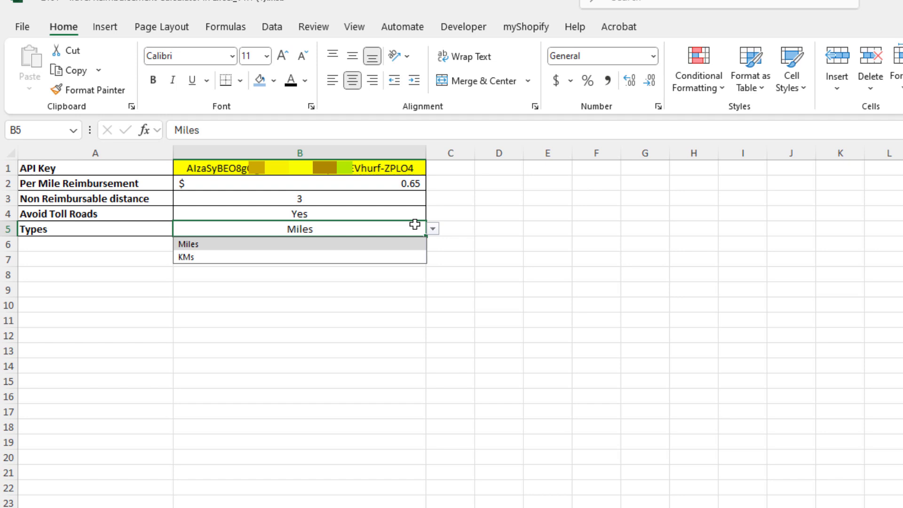
{"action": "mouse_move", "coordinate": [439, 244]}
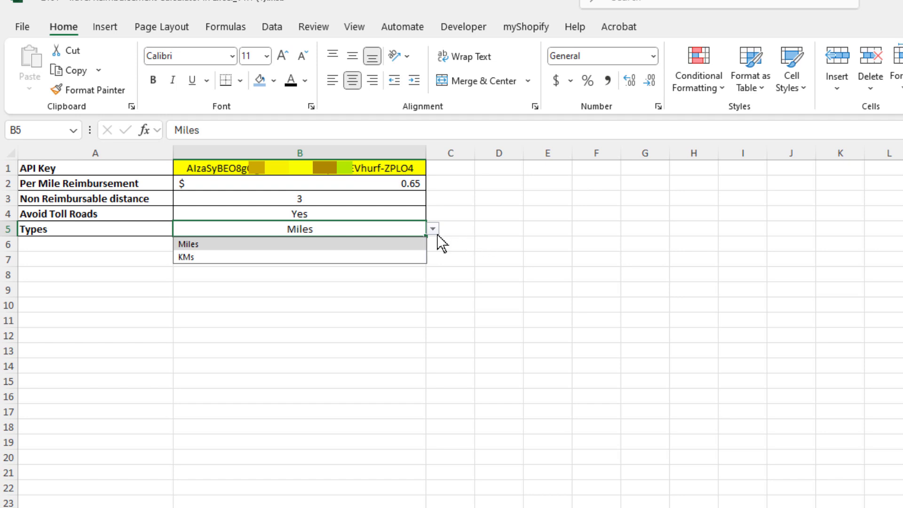
{"action": "left_click", "coordinate": [187, 243]}
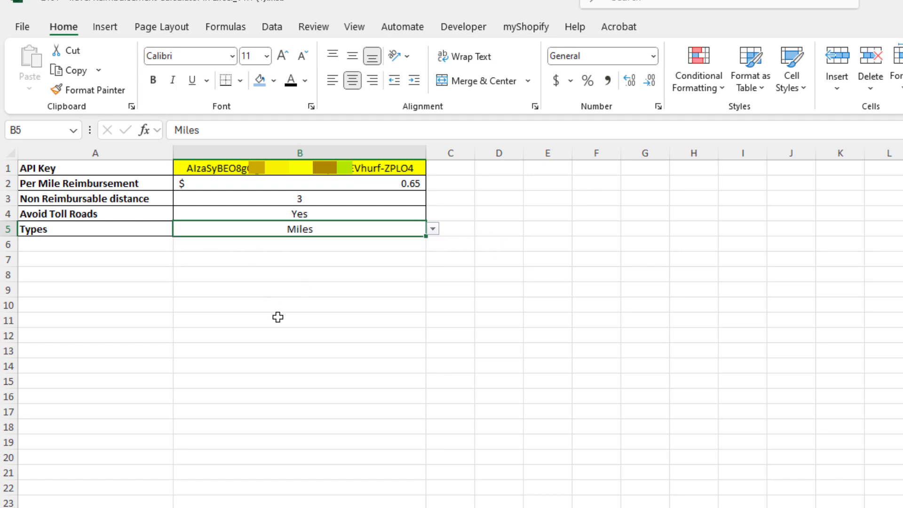
{"action": "mouse_move", "coordinate": [370, 176]}
{"action": "type", "text": "0"}
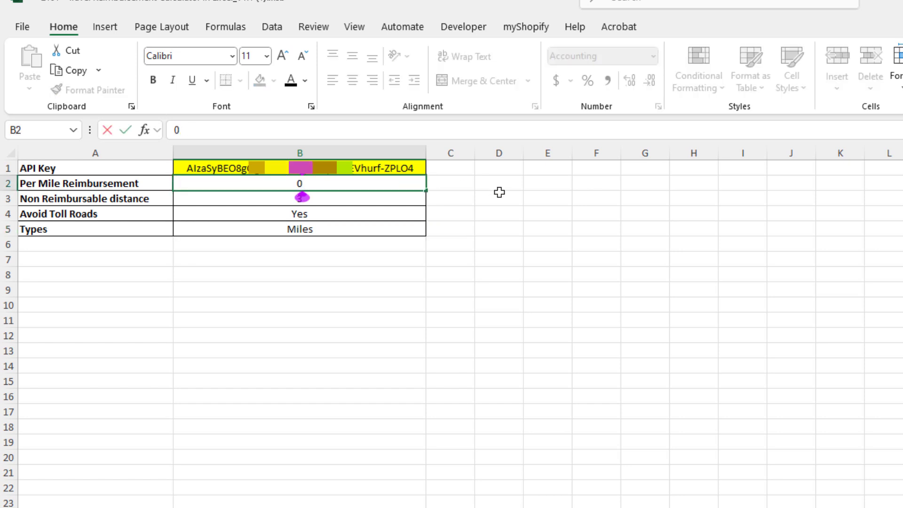
Step: Enter 1.15 as the per-mile rate in B2, then return to Trips
{"action": "type", "text": "1."}
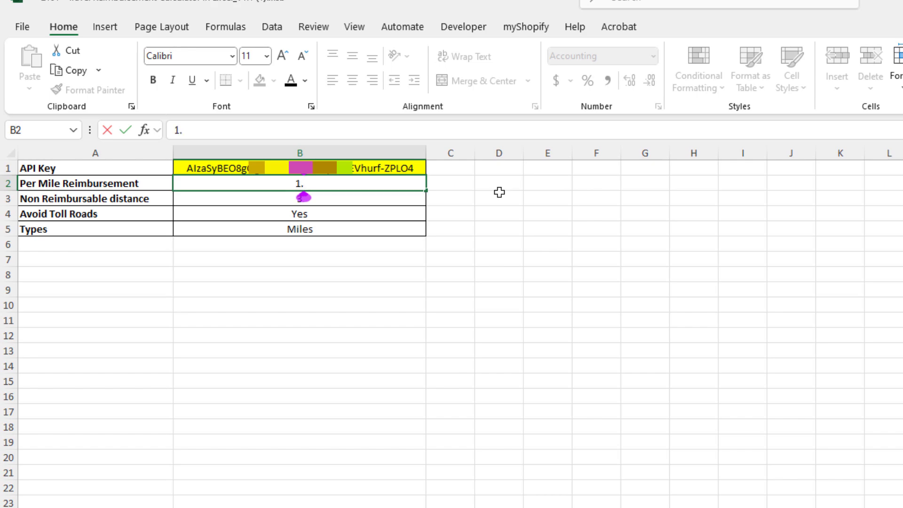
{"action": "left_click", "coordinate": [497, 213]}
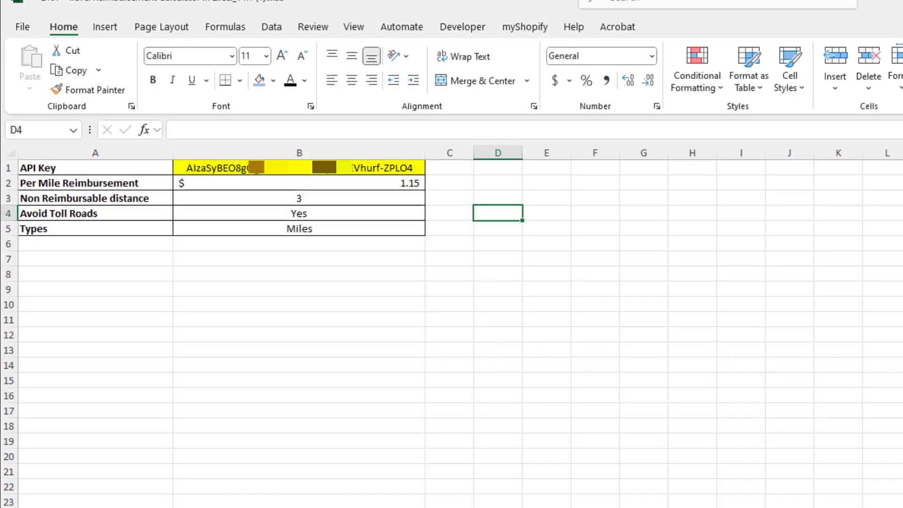
{"action": "left_click", "coordinate": [144, 490]}
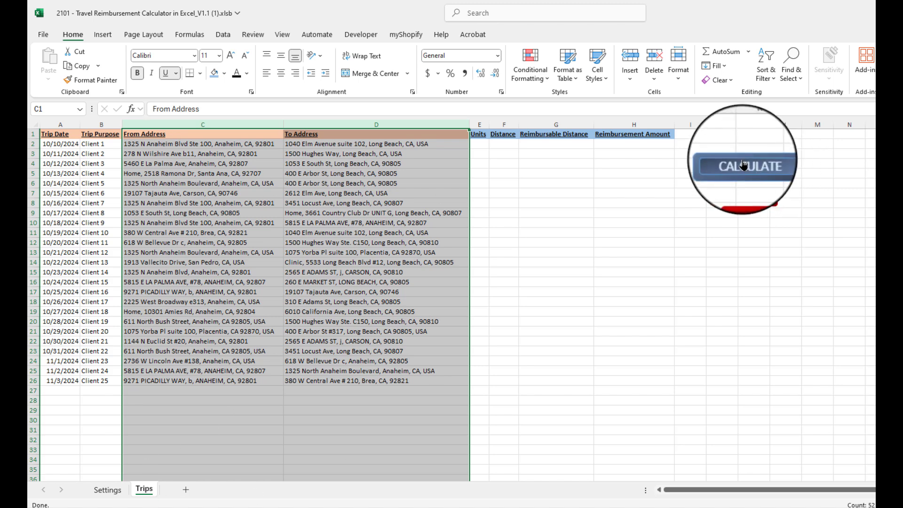
Step: Run CALCULATE to compute distances and reimbursement amounts for all 25 trips
{"action": "left_click", "coordinate": [745, 166]}
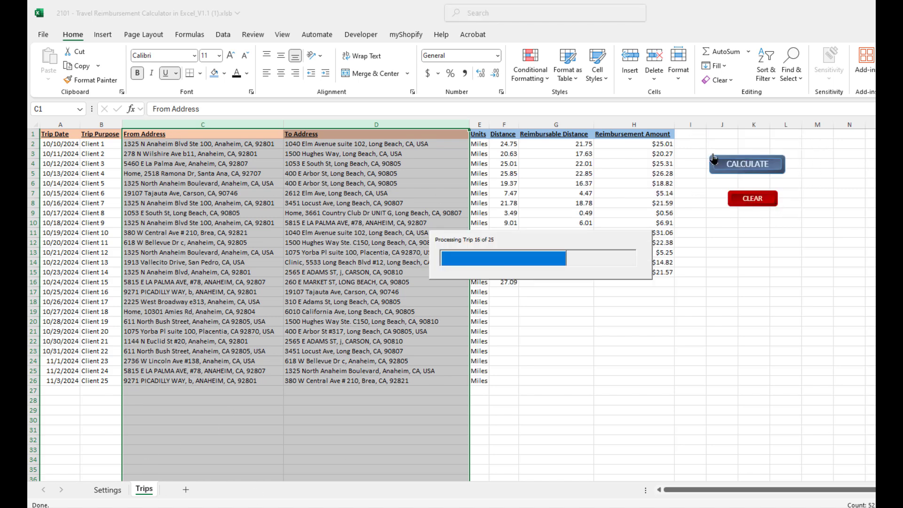
{"action": "left_click", "coordinate": [745, 164]}
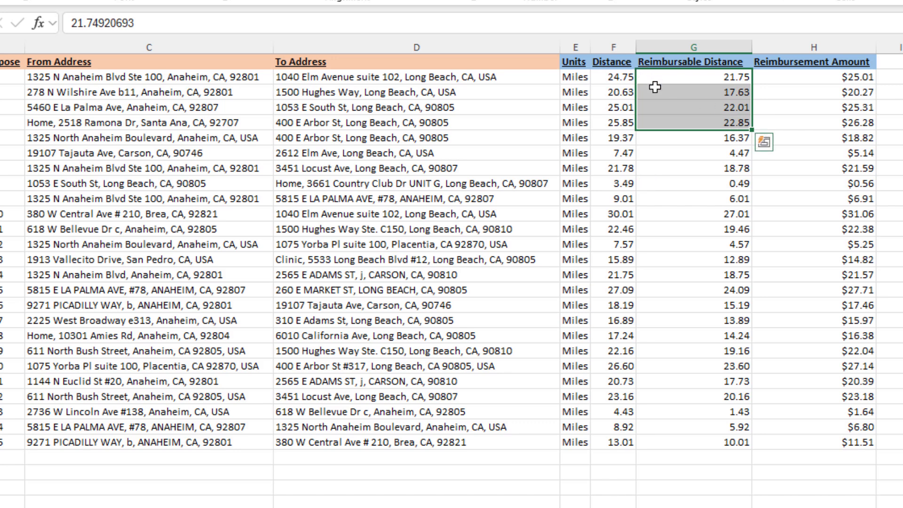
{"action": "mouse_move", "coordinate": [598, 80]}
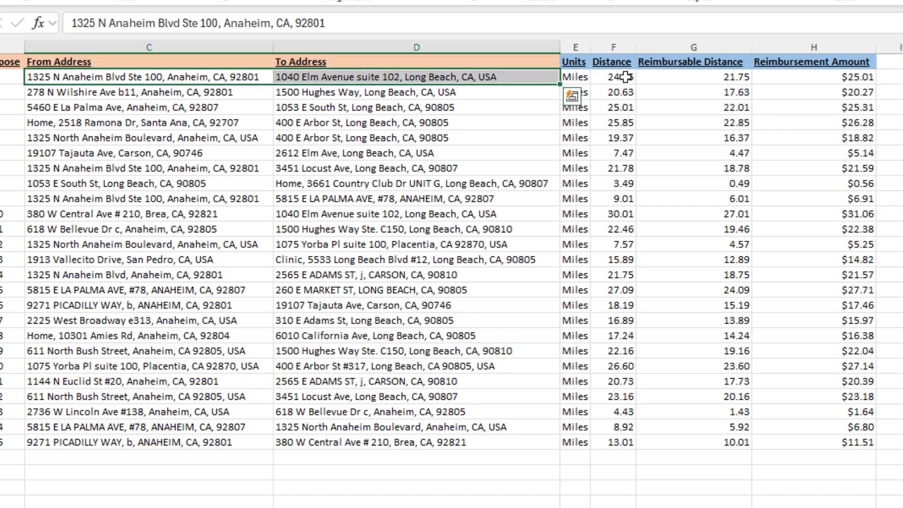
{"action": "left_click", "coordinate": [613, 77]}
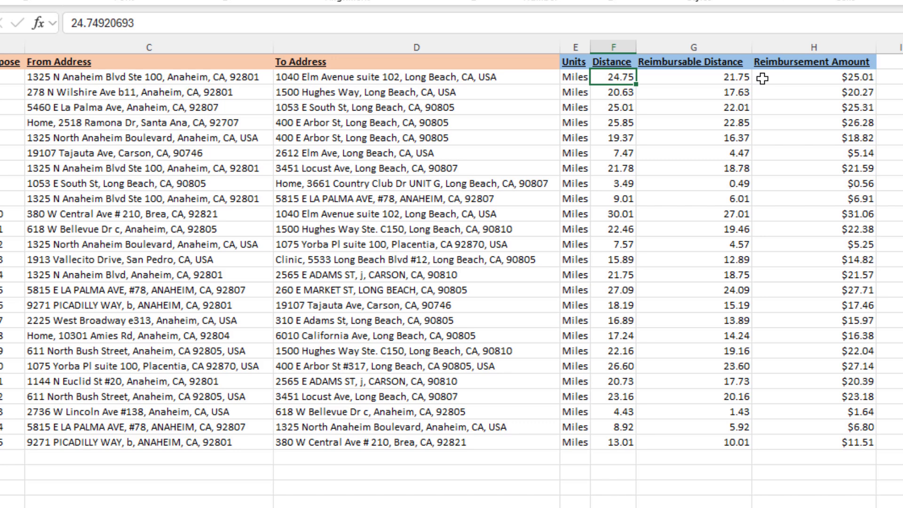
{"action": "mouse_move", "coordinate": [703, 167]}
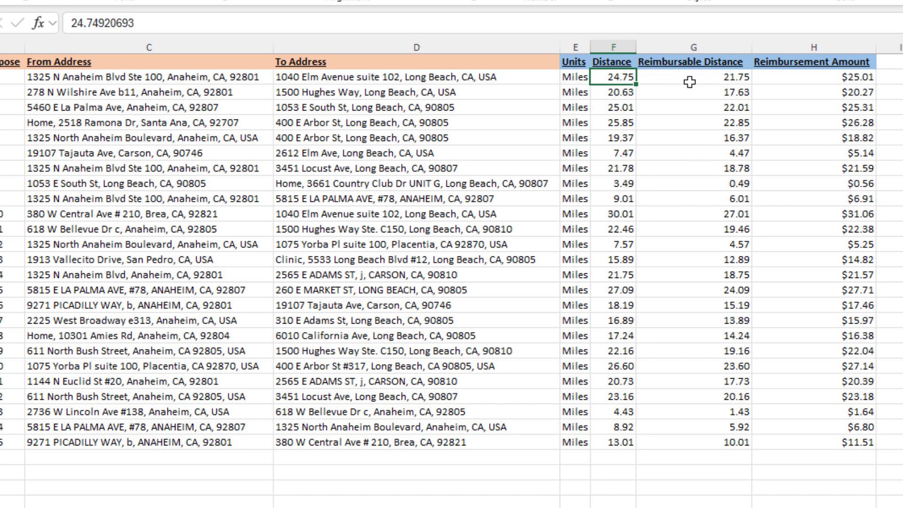
{"action": "left_click", "coordinate": [677, 77]}
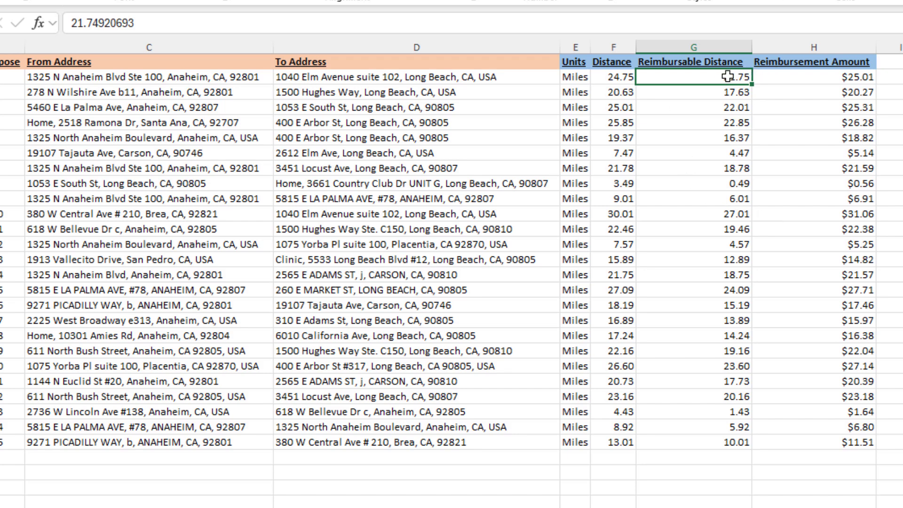
{"action": "left_click", "coordinate": [823, 76]}
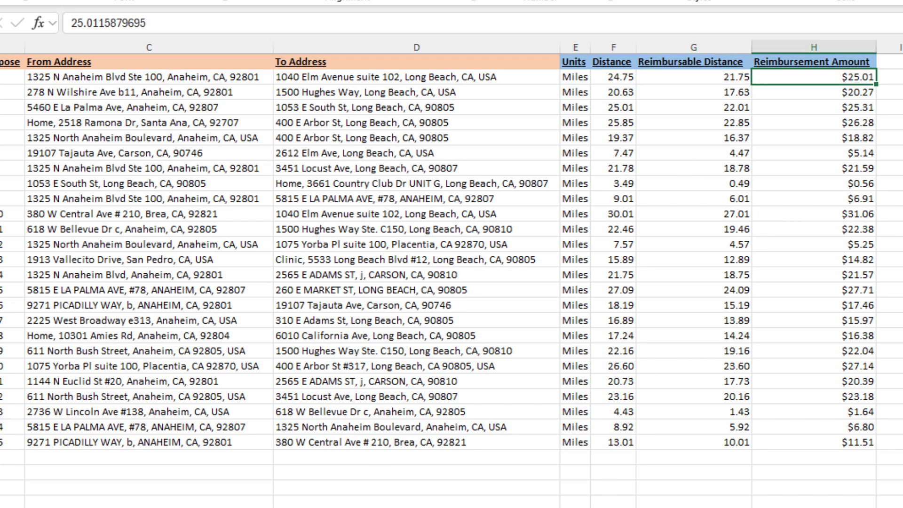
{"action": "mouse_move", "coordinate": [774, 86]}
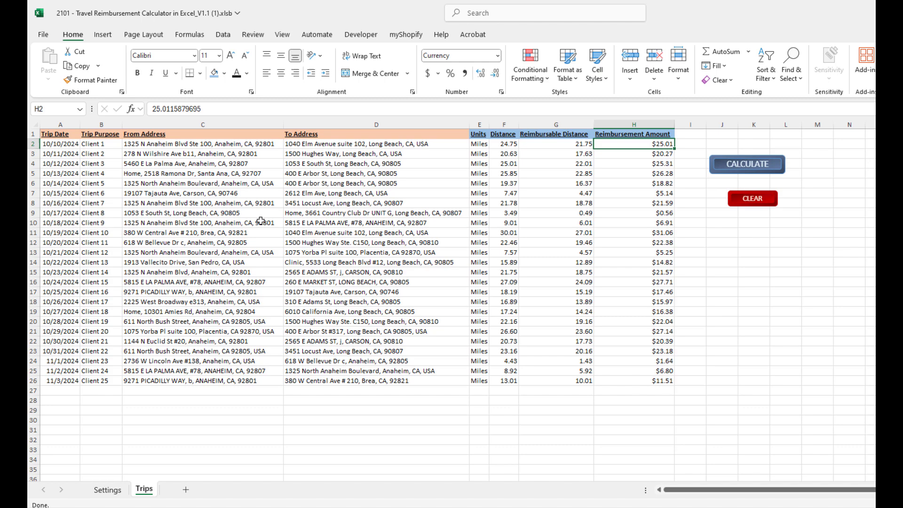
{"action": "mouse_move", "coordinate": [258, 220]}
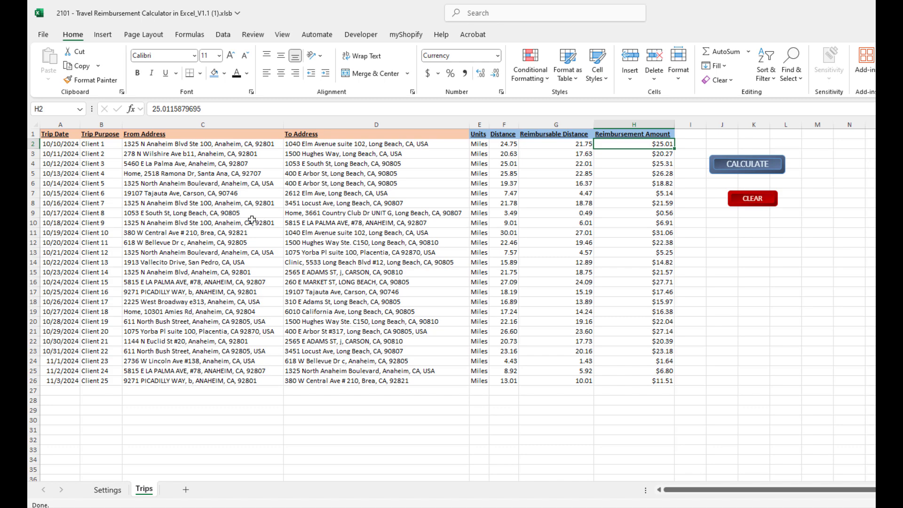